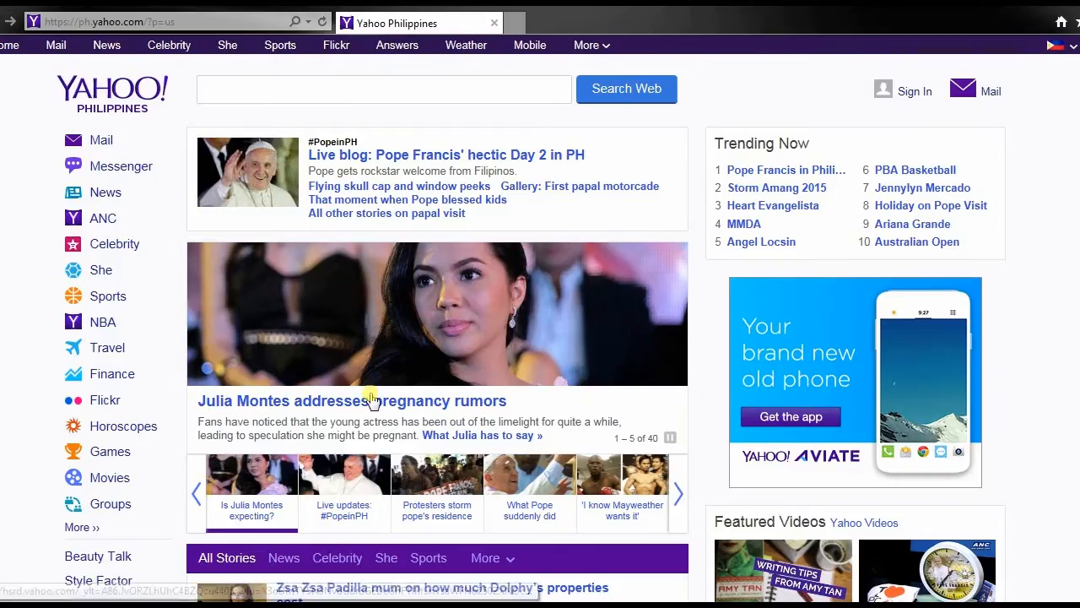
pyautogui.moveTo(454, 312)
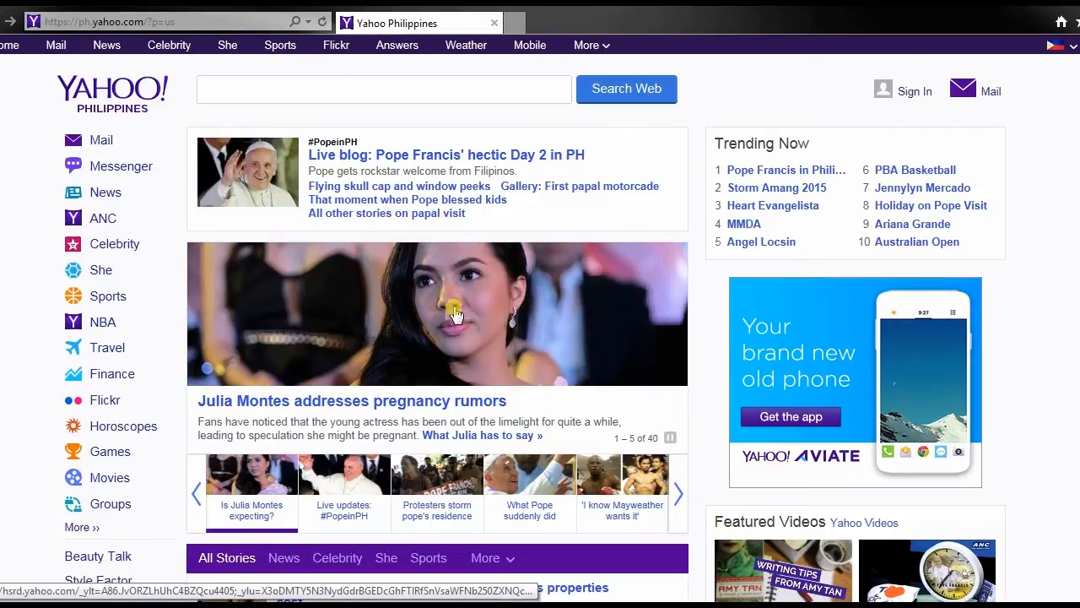
# Capture the Yahoo Philippines screen and save it from Paint as ym01.png on the desktop
pyautogui.press('PrintScreen')
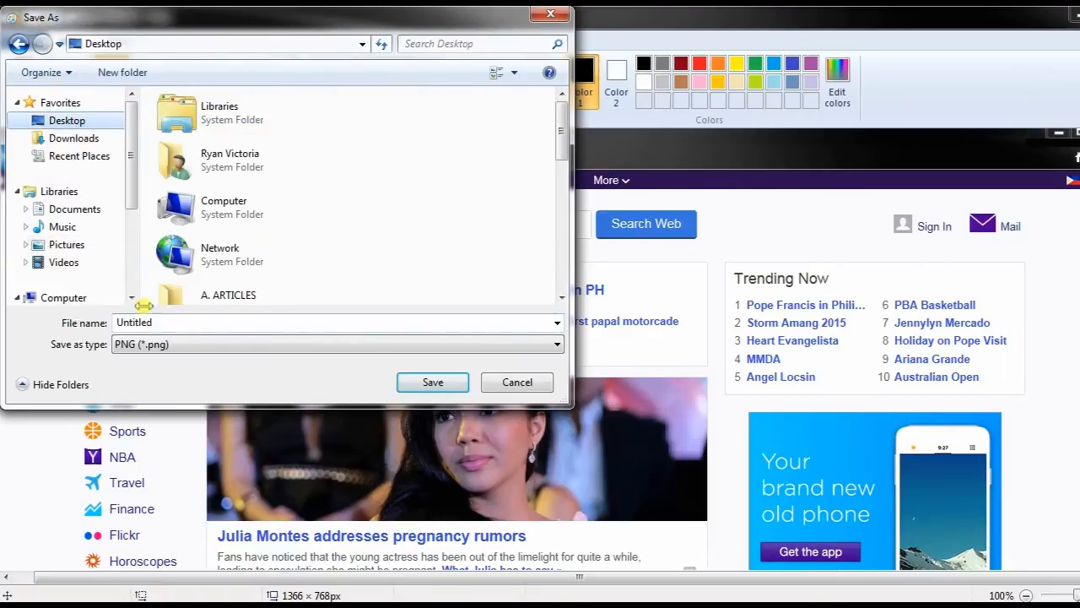
pyautogui.write('ym01')
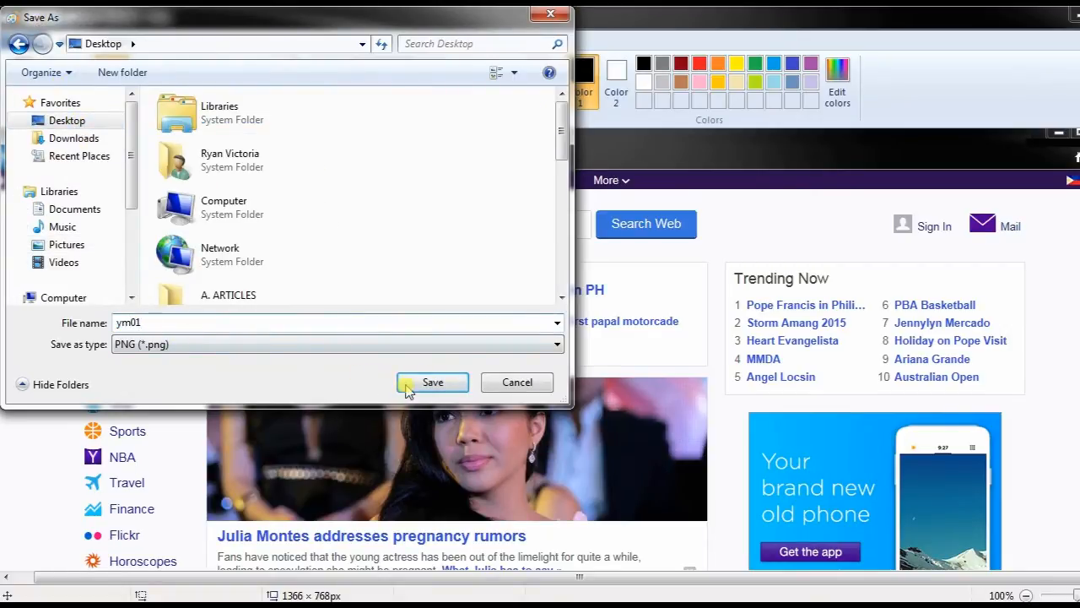
pyautogui.click(432, 382)
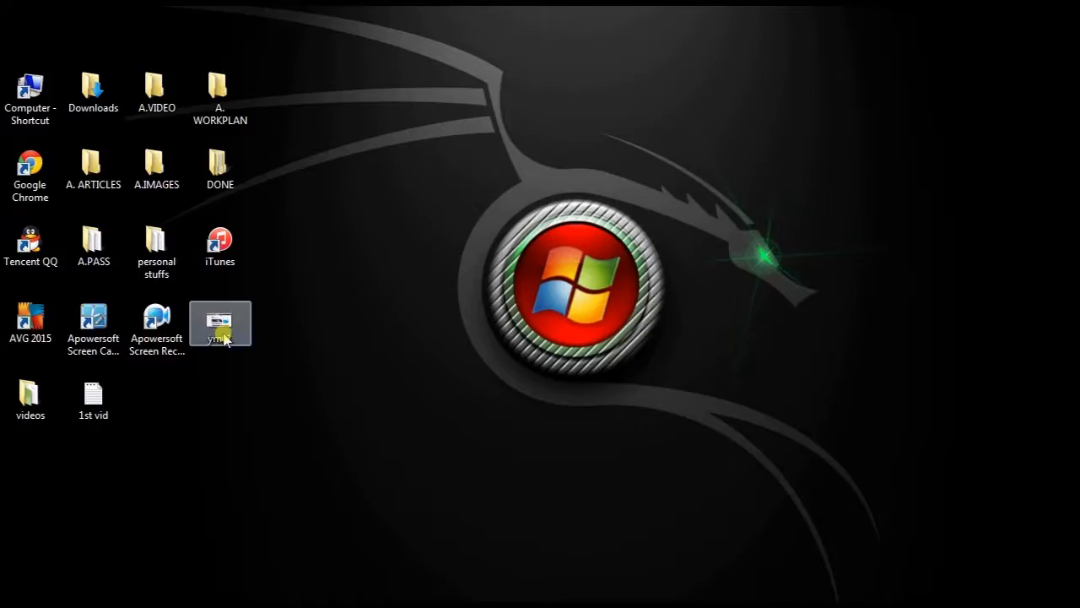
# Open the saved ym01 image, then load Screenshot.net's Internet Explorer screenshot article and webpage capture tool
pyautogui.doubleClick(220, 323)
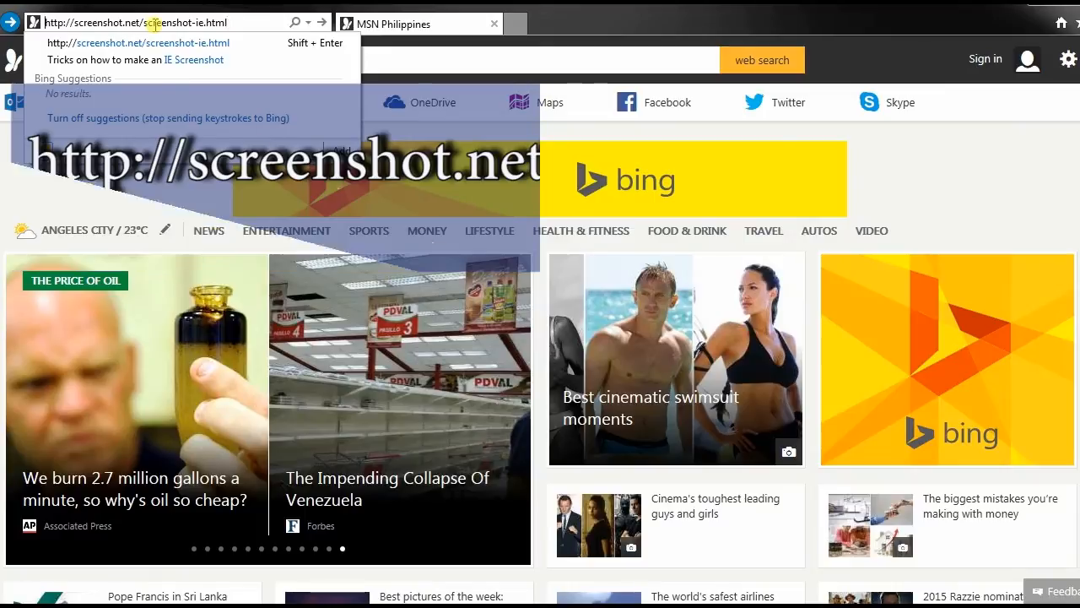
pyautogui.click(135, 60)
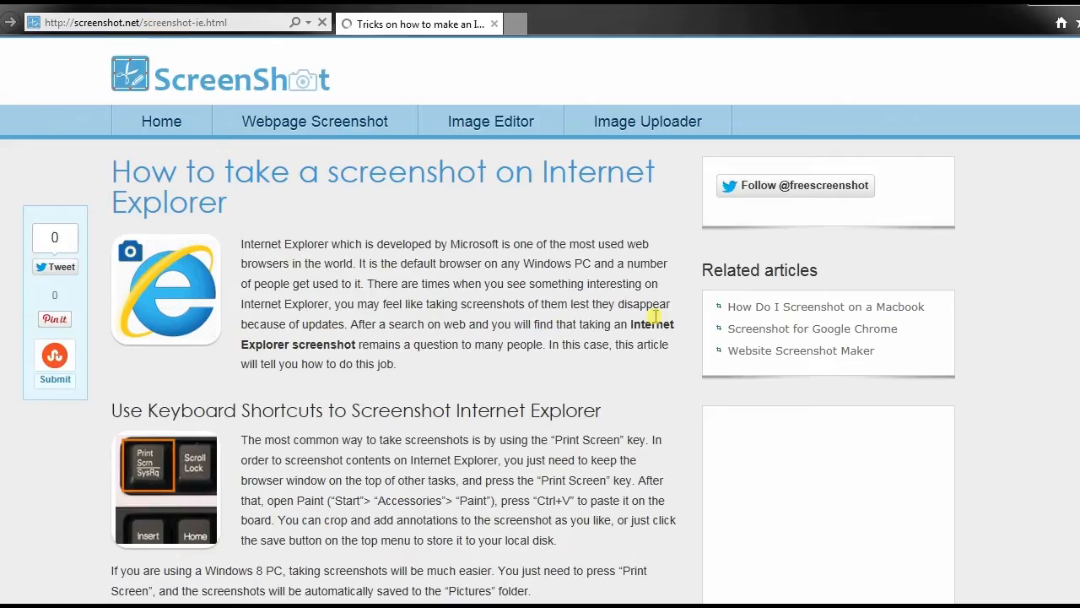
pyautogui.scroll(-3)
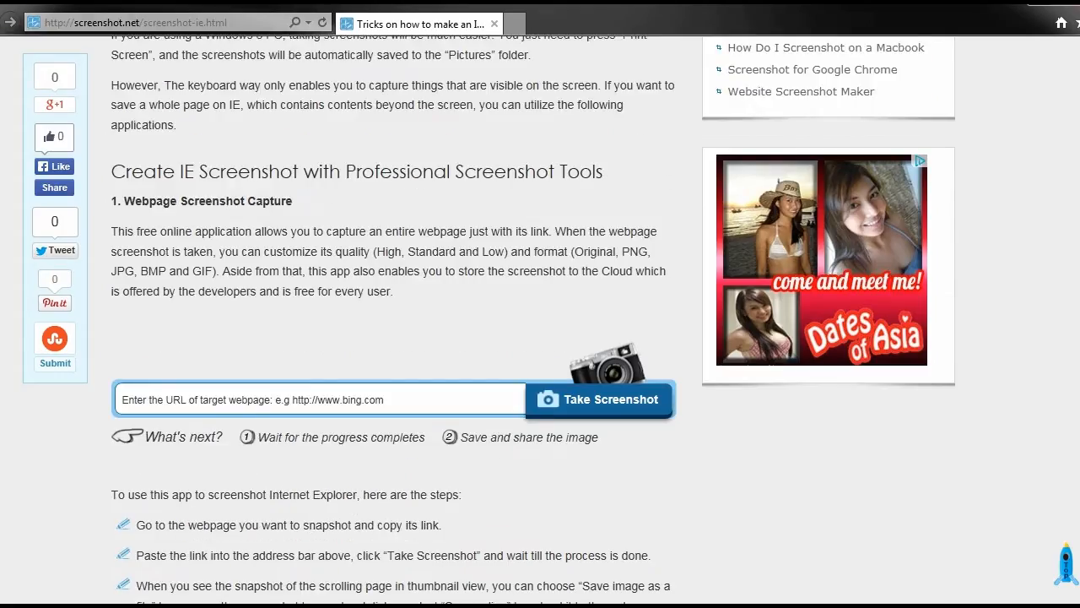
pyautogui.scroll(-3)
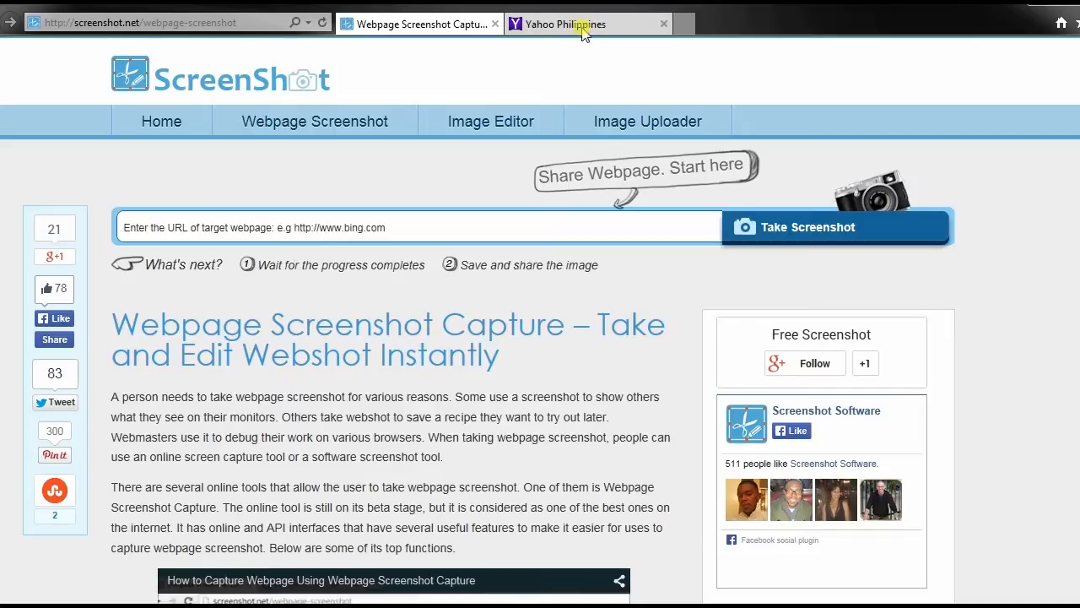
pyautogui.click(574, 23)
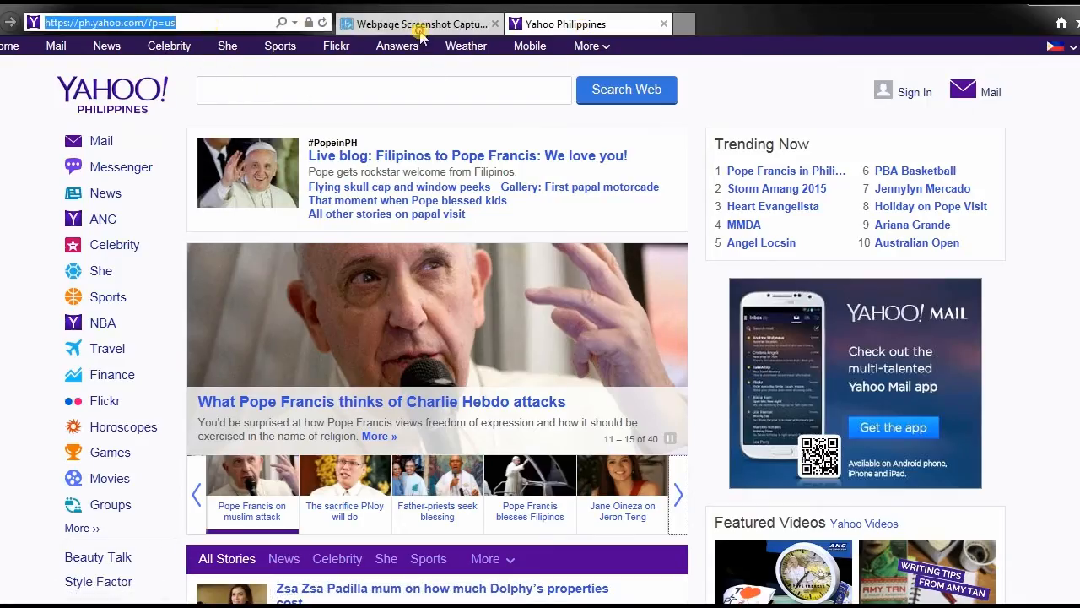
pyautogui.click(430, 22)
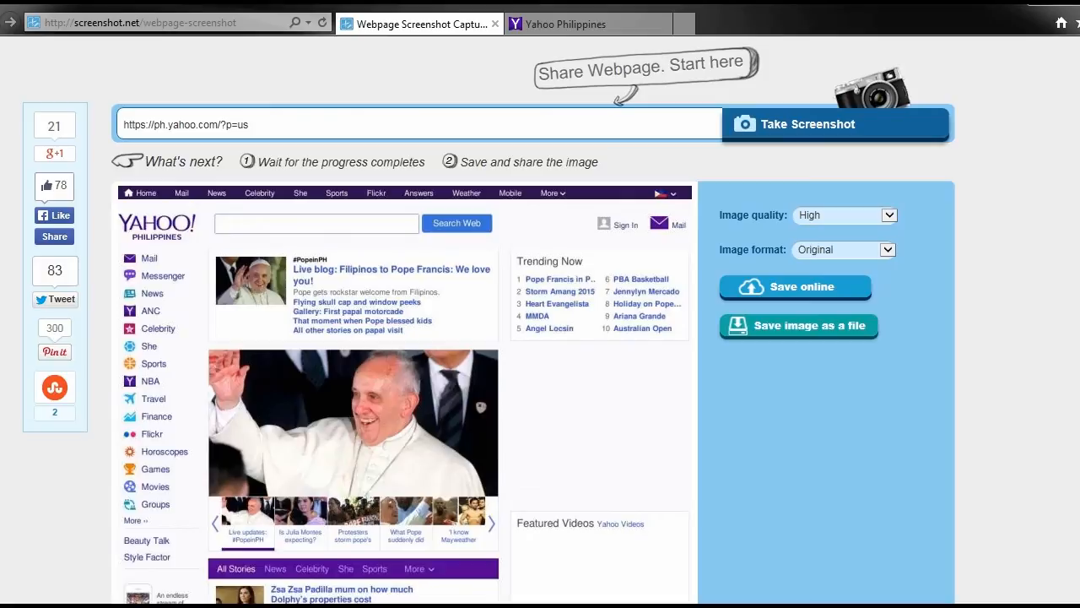
# Download the capture as y59gzc8.jpg and open its download folder
pyautogui.scroll(-3)
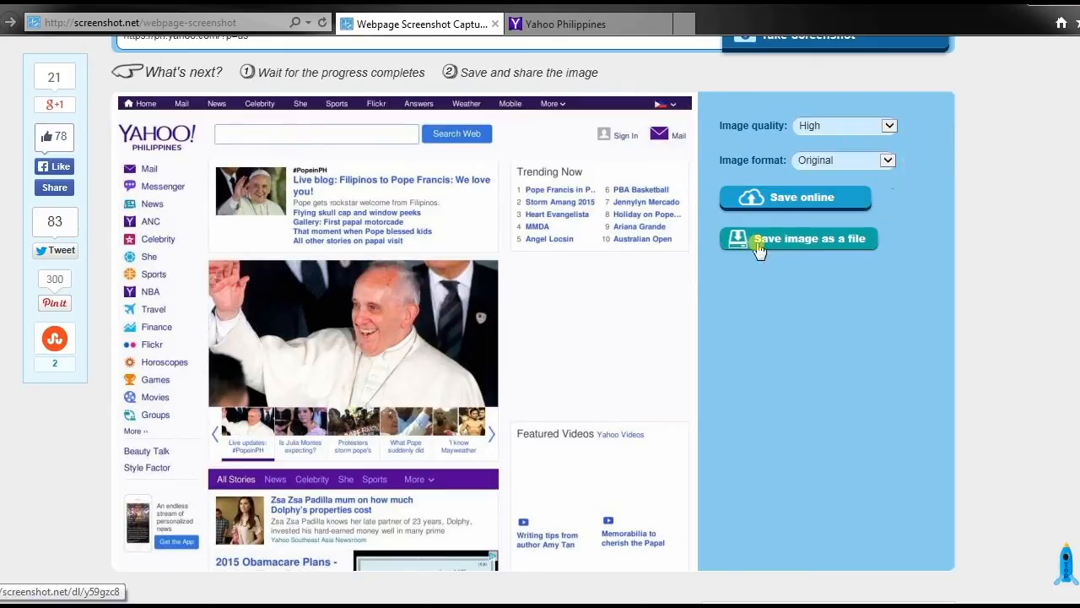
pyautogui.moveTo(796, 244)
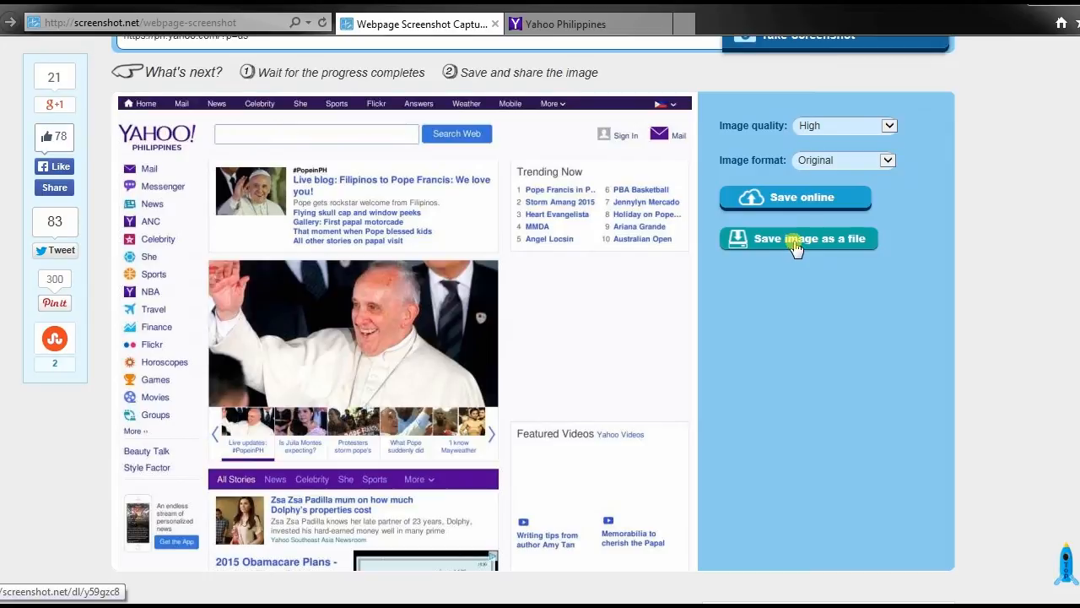
pyautogui.click(798, 239)
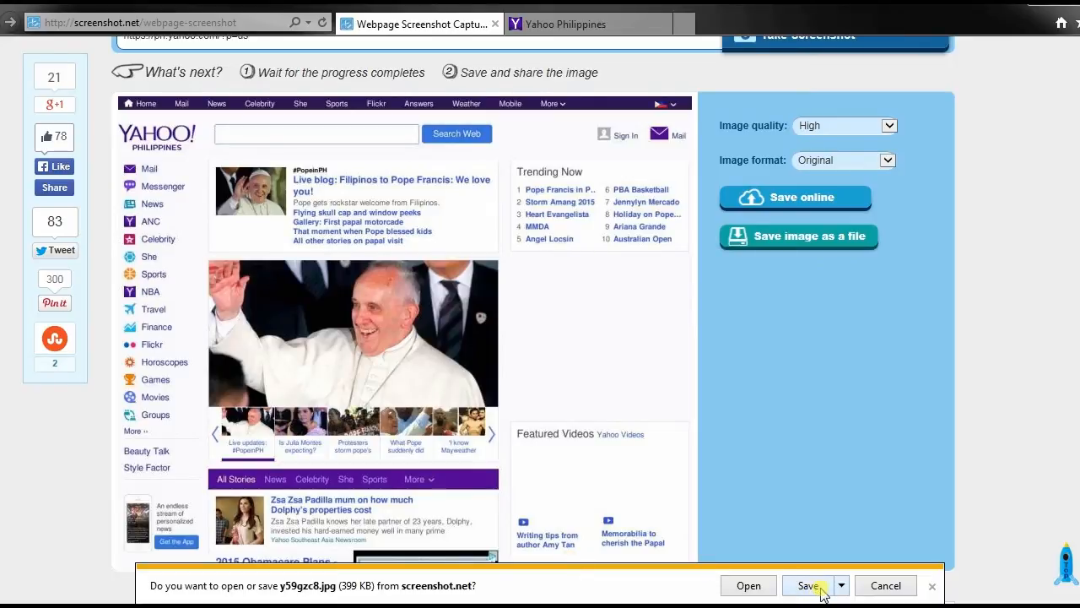
pyautogui.click(813, 585)
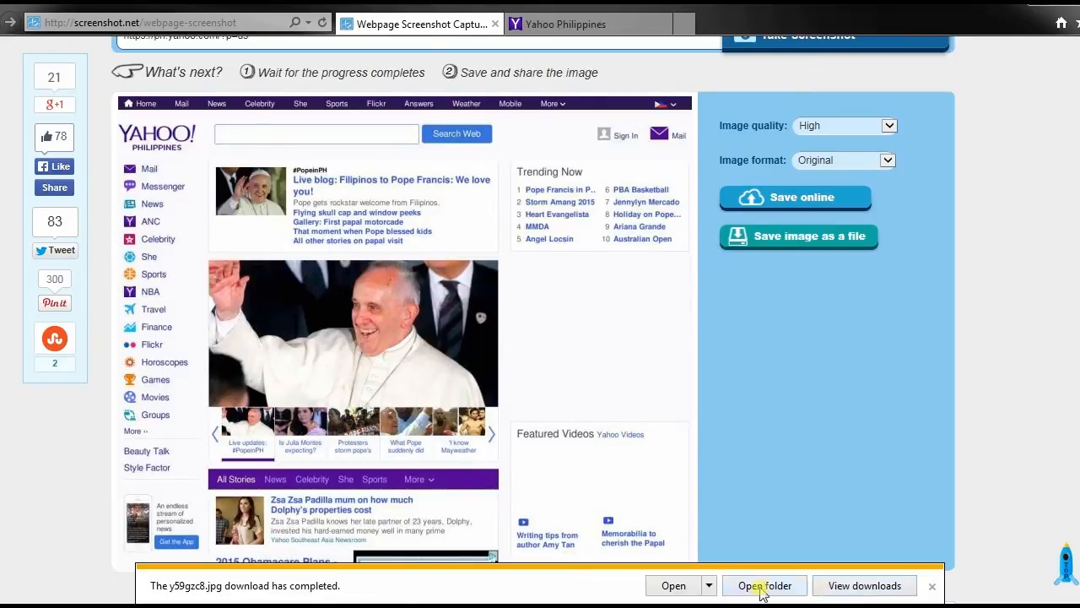
pyautogui.click(932, 585)
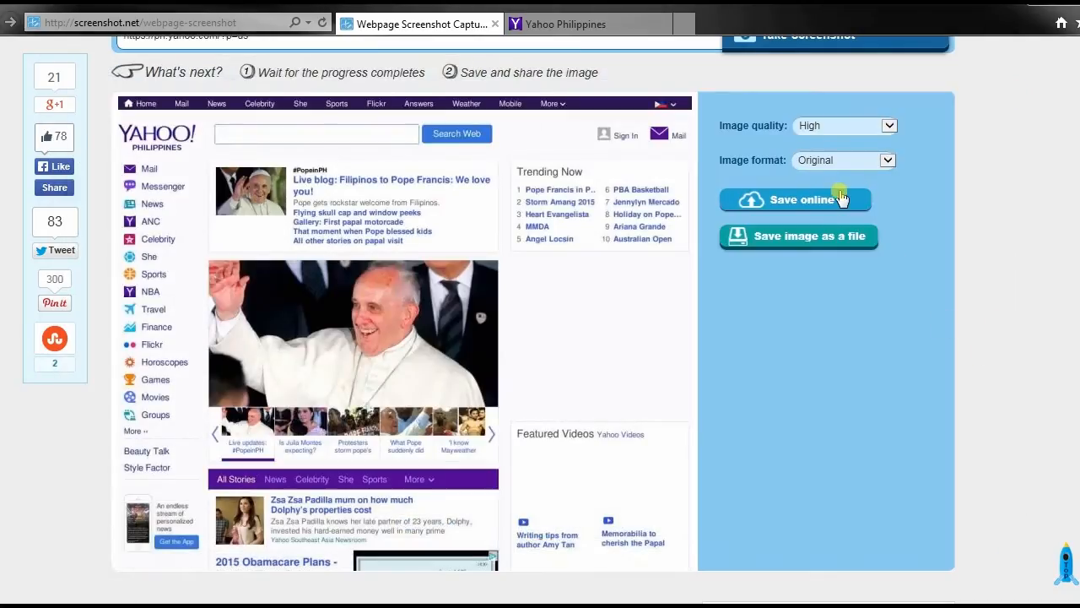
# Save the Yahoo capture to Screenshot.net's online storage with the title 'ym'
pyautogui.click(797, 200)
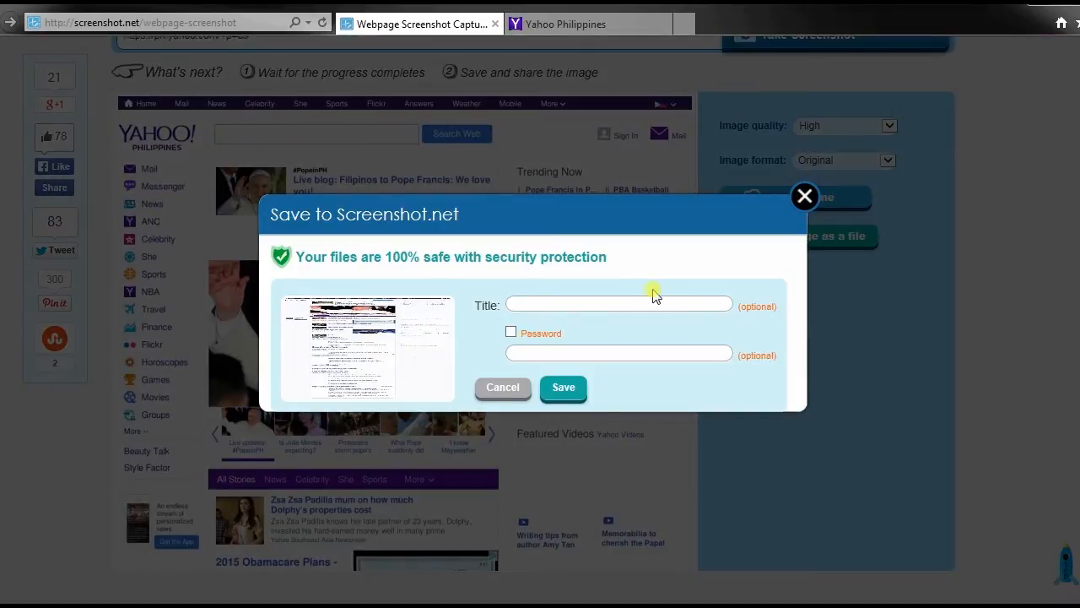
pyautogui.click(618, 304)
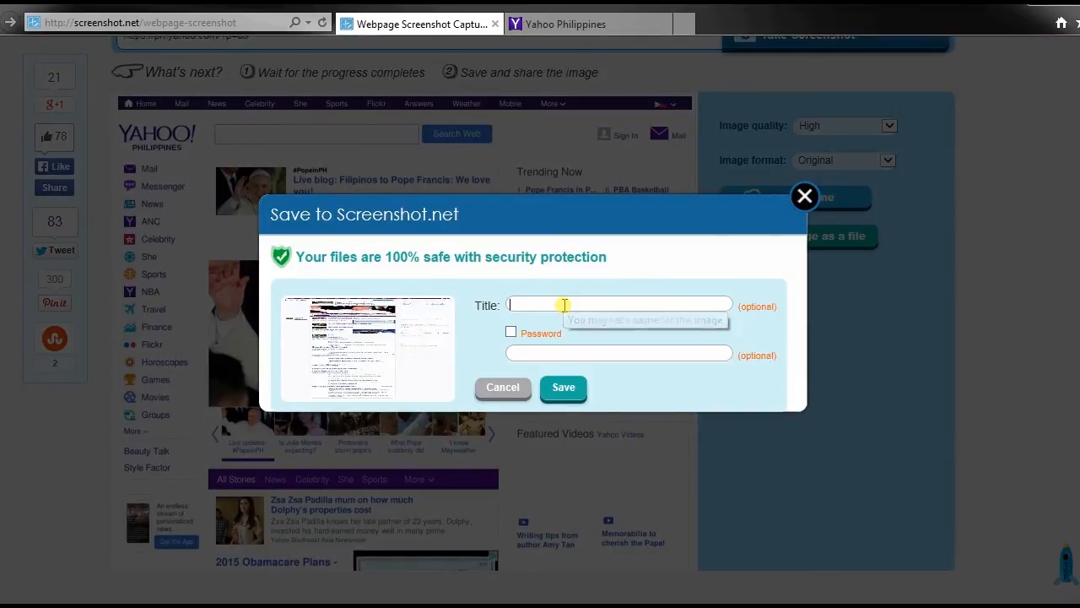
pyautogui.write('ym')
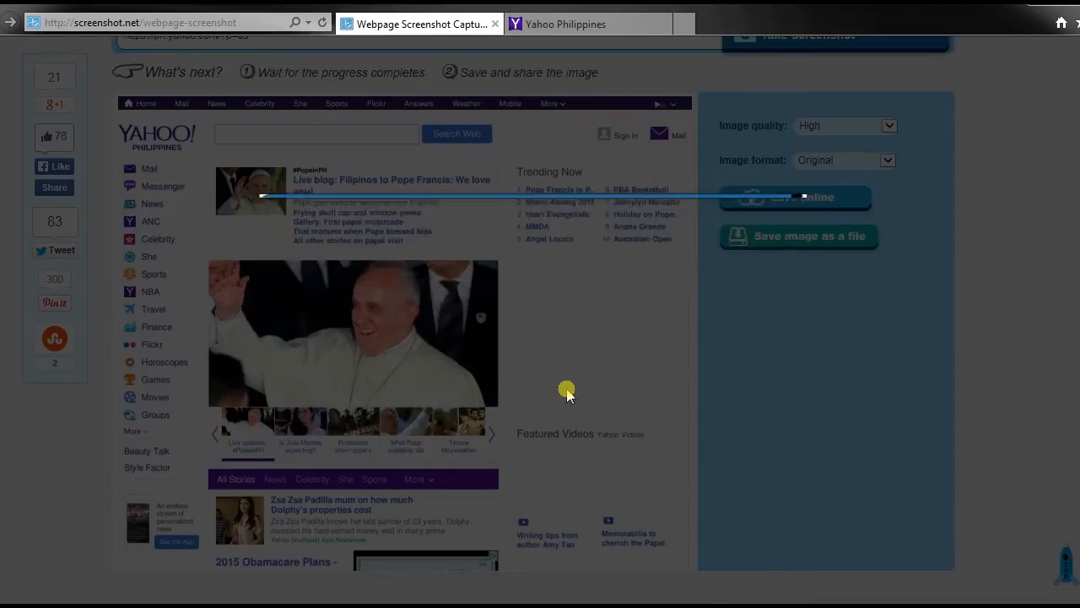
pyautogui.click(795, 196)
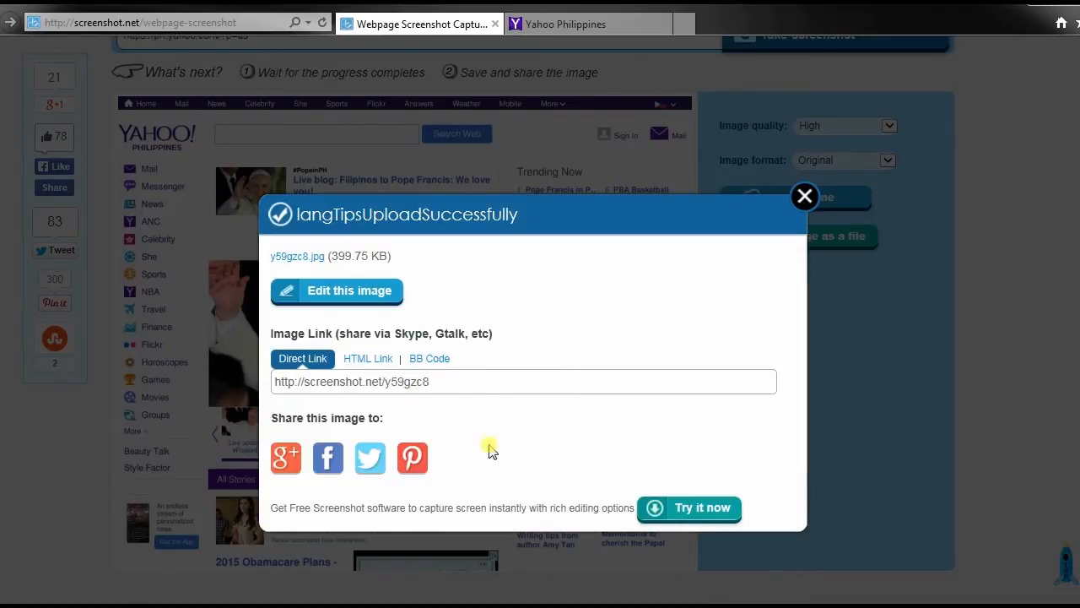
pyautogui.moveTo(308, 270)
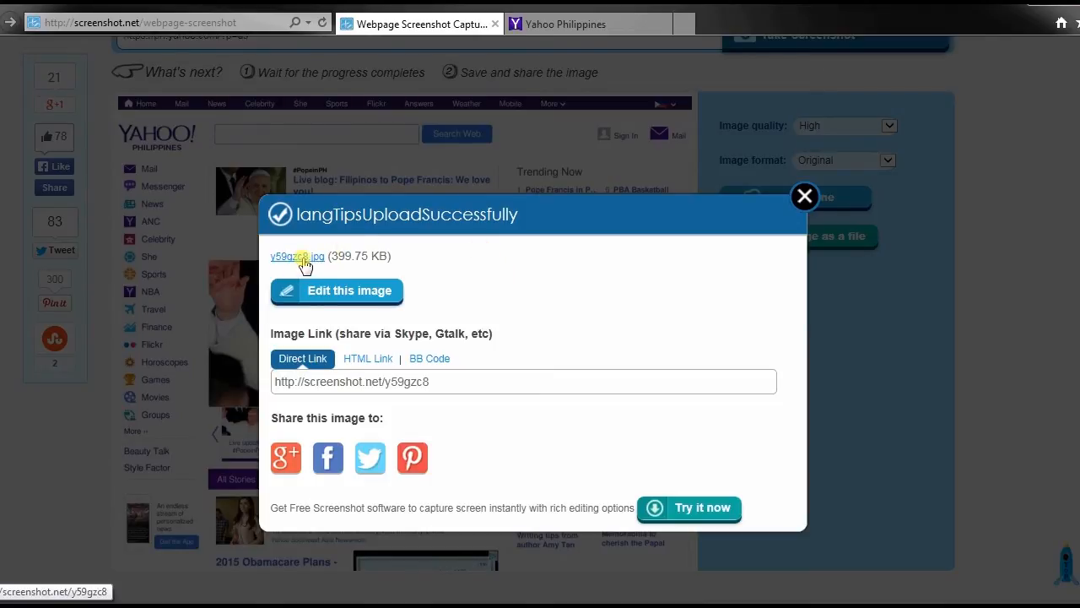
pyautogui.moveTo(350, 290)
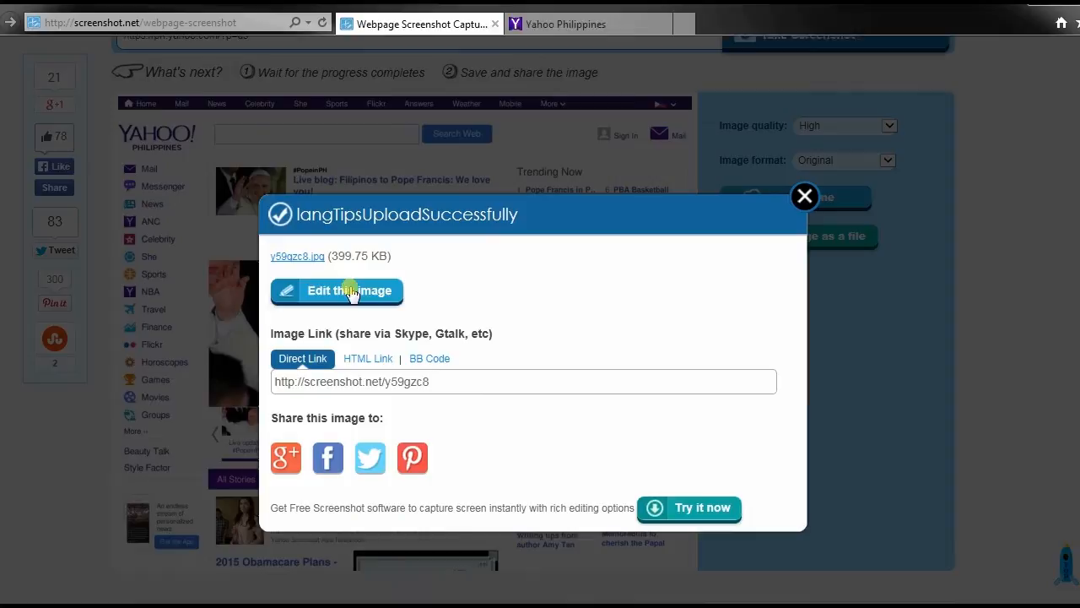
# Open the hosted screenshot.net/y59gzc8 page and share its link to the Facebook timeline
pyautogui.click(297, 255)
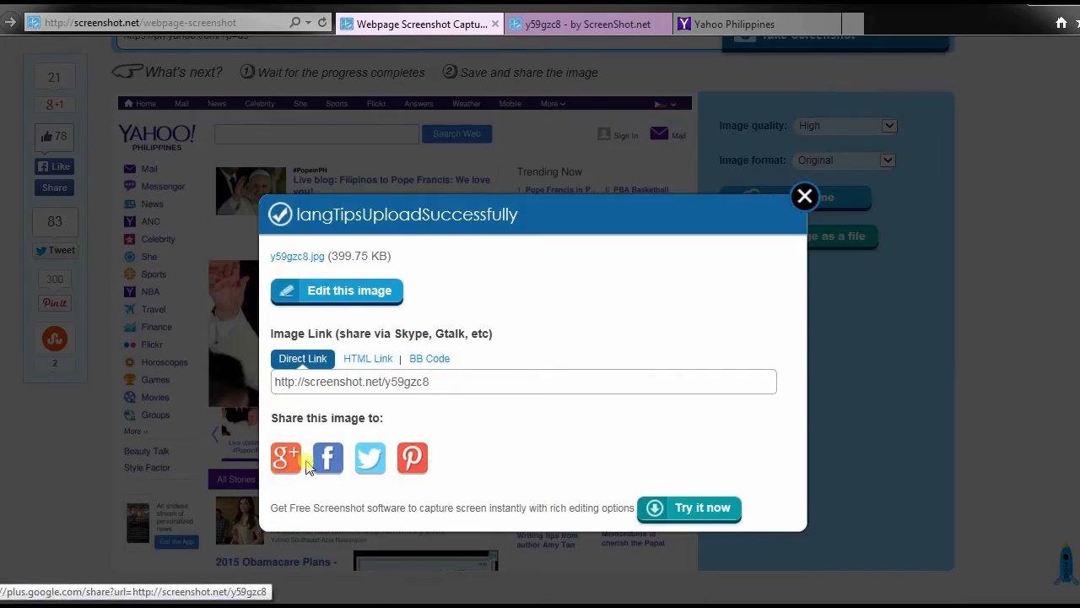
pyautogui.moveTo(328, 458)
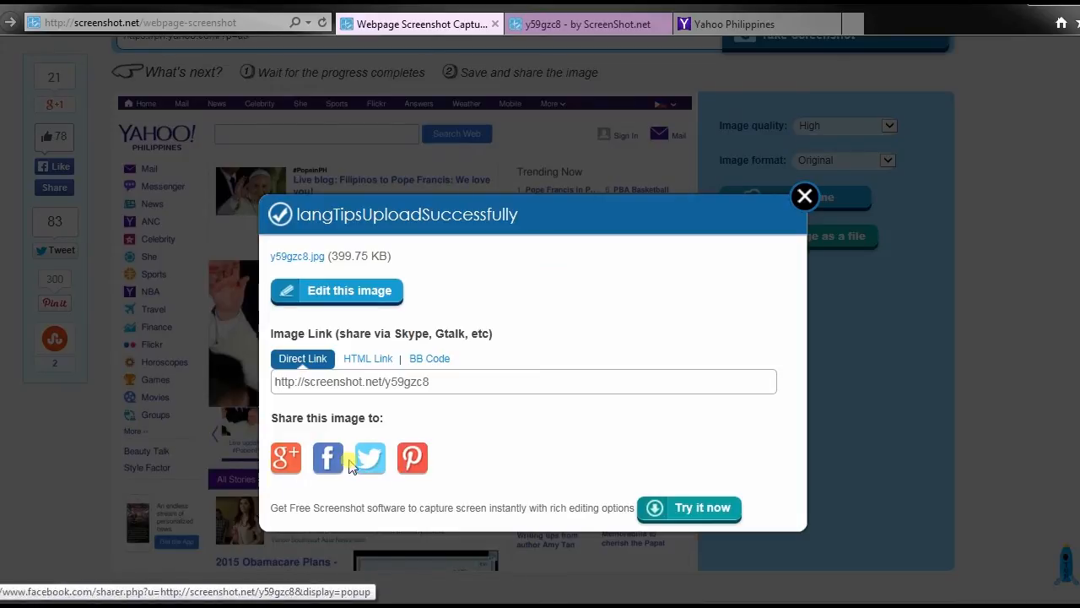
pyautogui.click(328, 458)
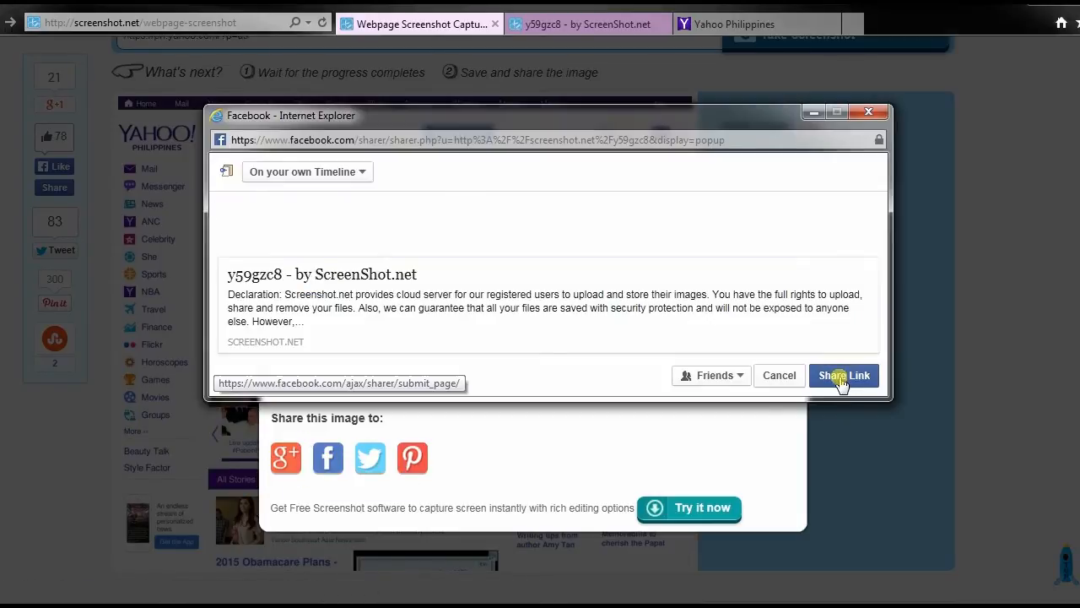
pyautogui.click(844, 375)
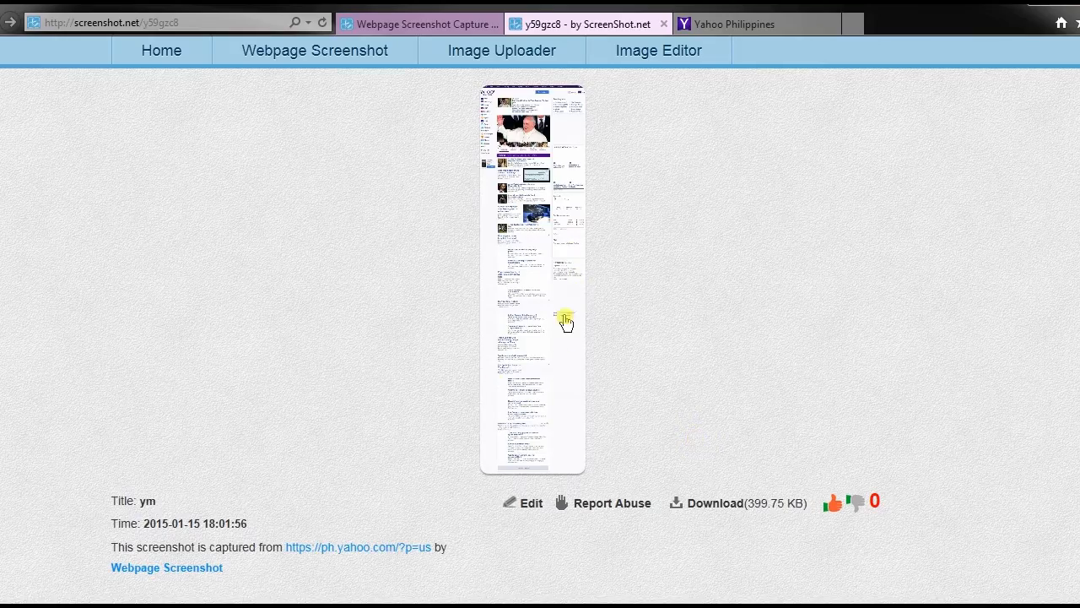
pyautogui.click(566, 321)
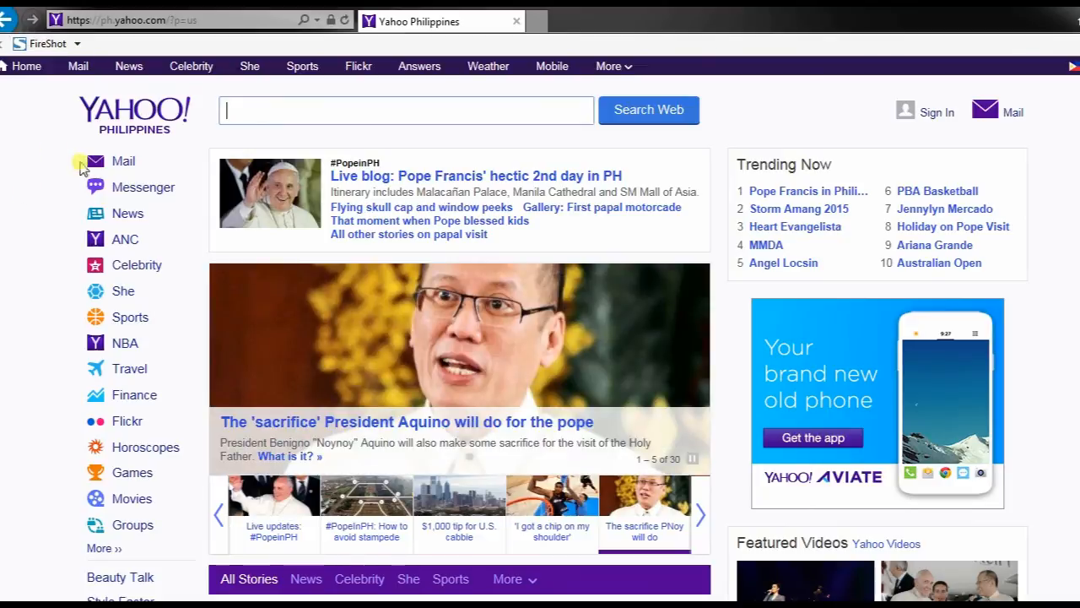
# Capture the entire scrolling Yahoo Philippines page with FireShot and save the image to the desktop
pyautogui.click(79, 43)
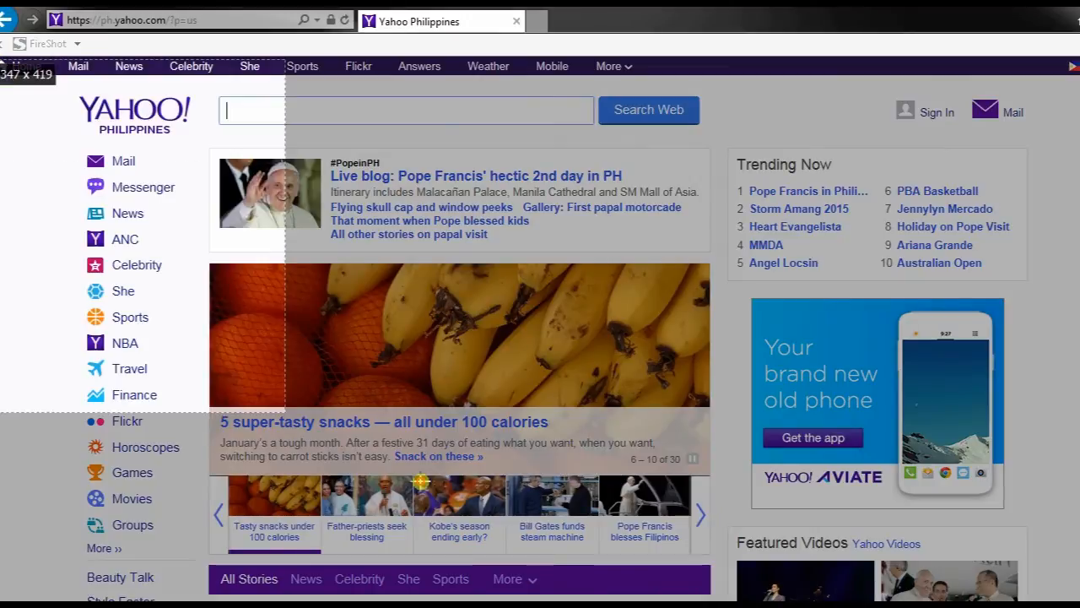
pyautogui.scroll(-3)
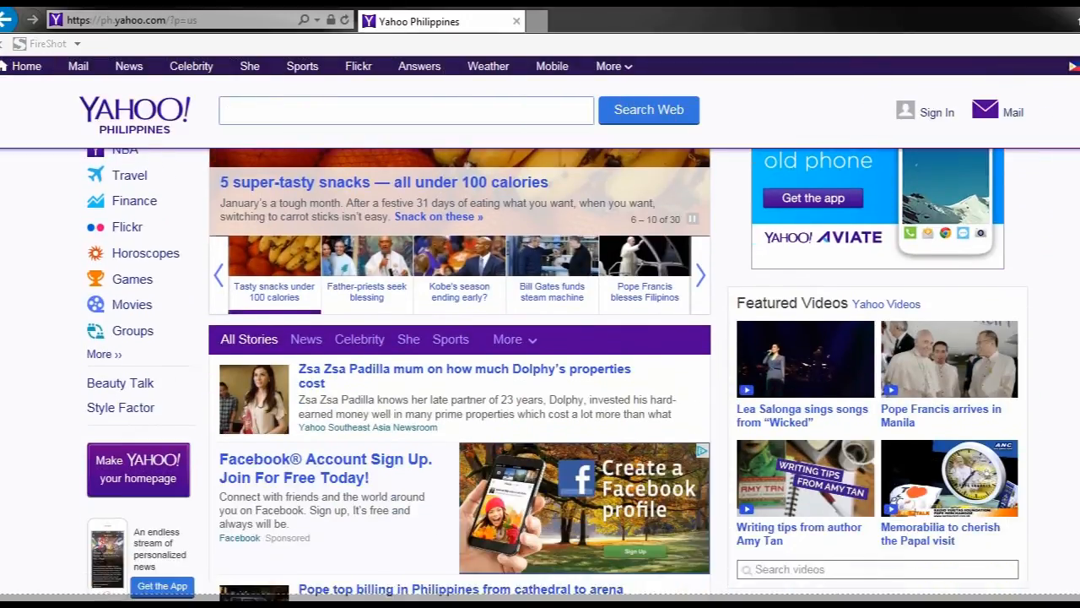
pyautogui.scroll(-3)
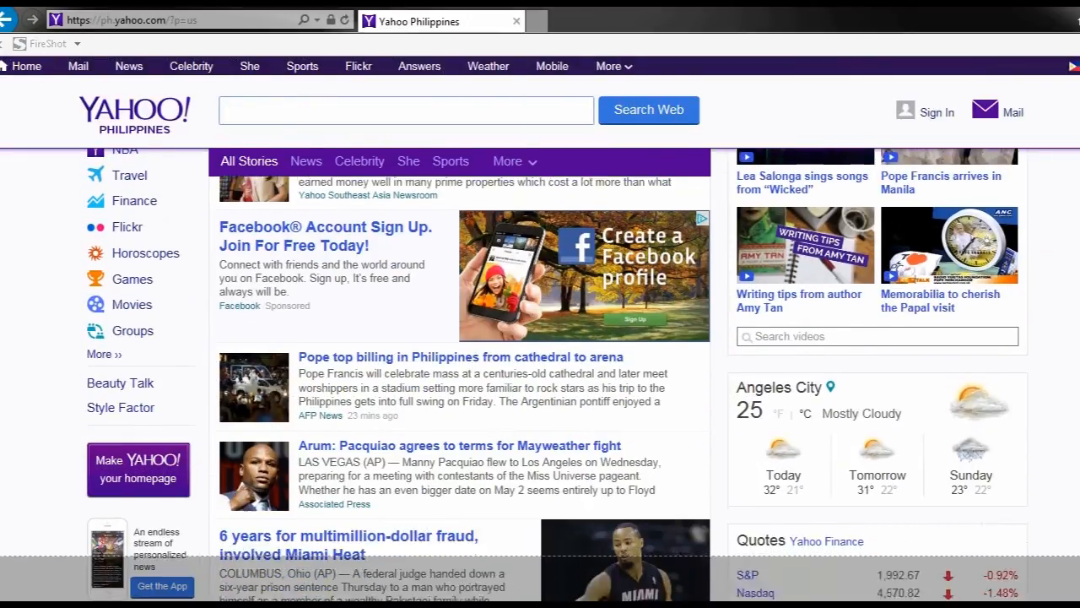
pyautogui.scroll(-3)
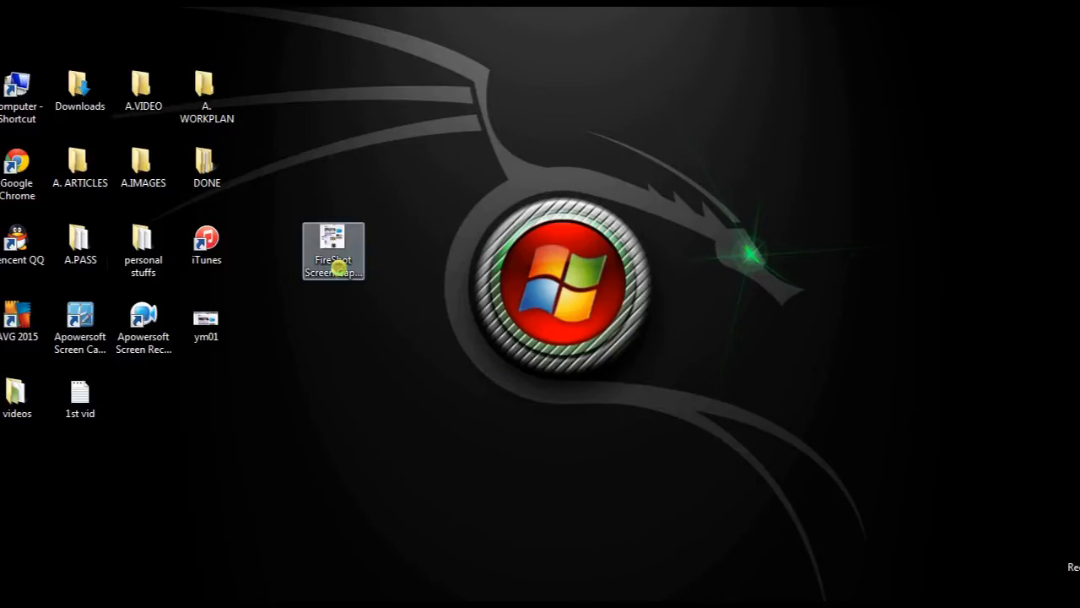
# Open FireShot Screen Capture #006 from the desktop in Windows Photo Viewer
pyautogui.doubleClick(333, 251)
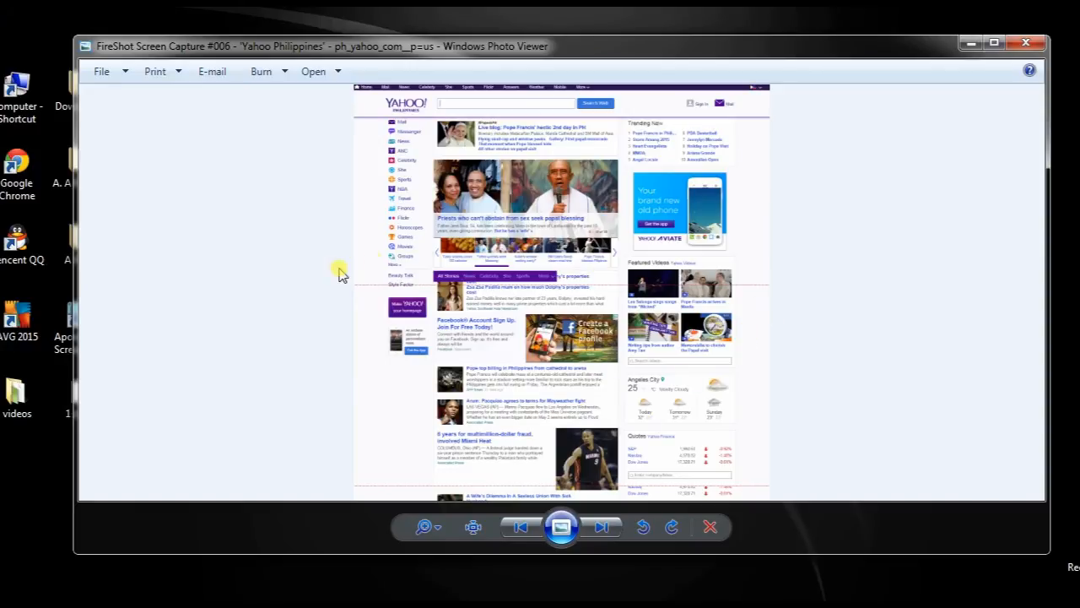
pyautogui.moveTo(711, 289)
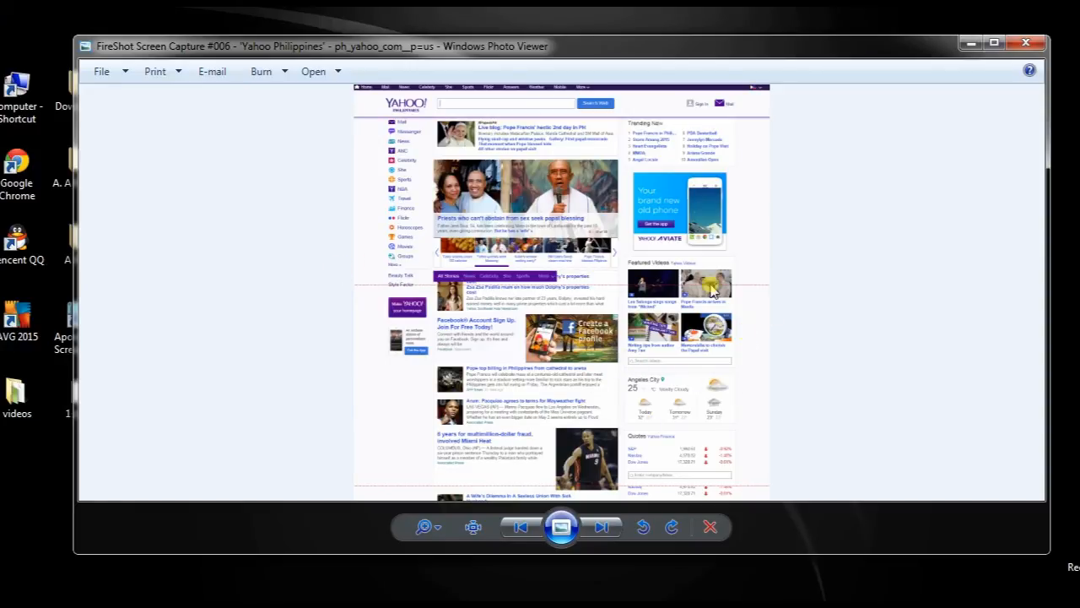